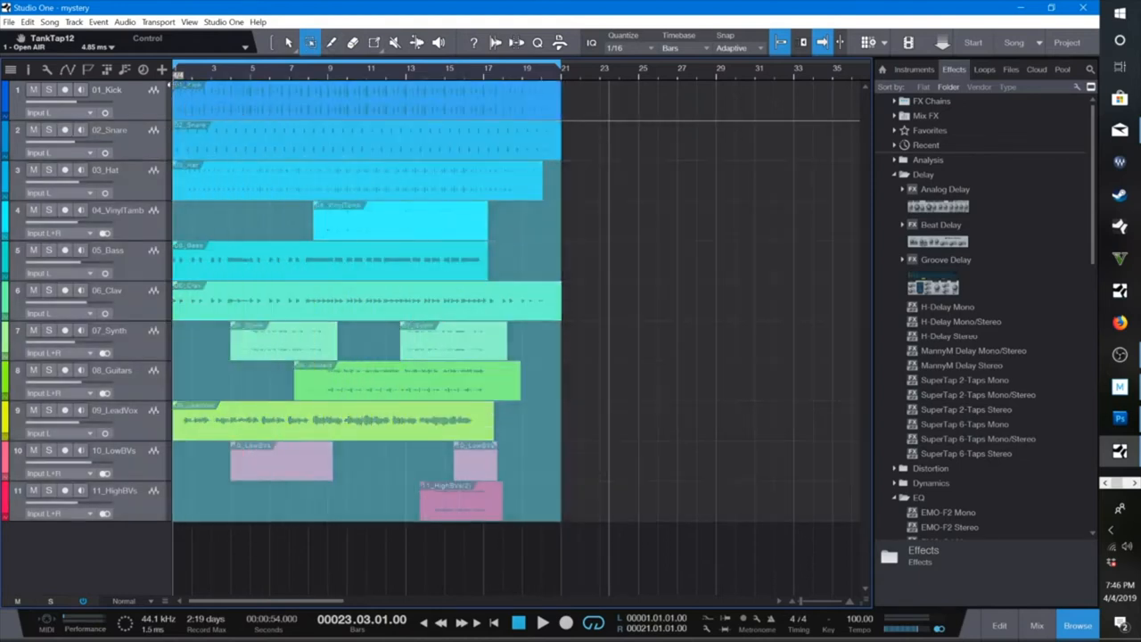
Bounce all selected events into continuous events, then browse the Edit and Song menus
right_click(321, 116)
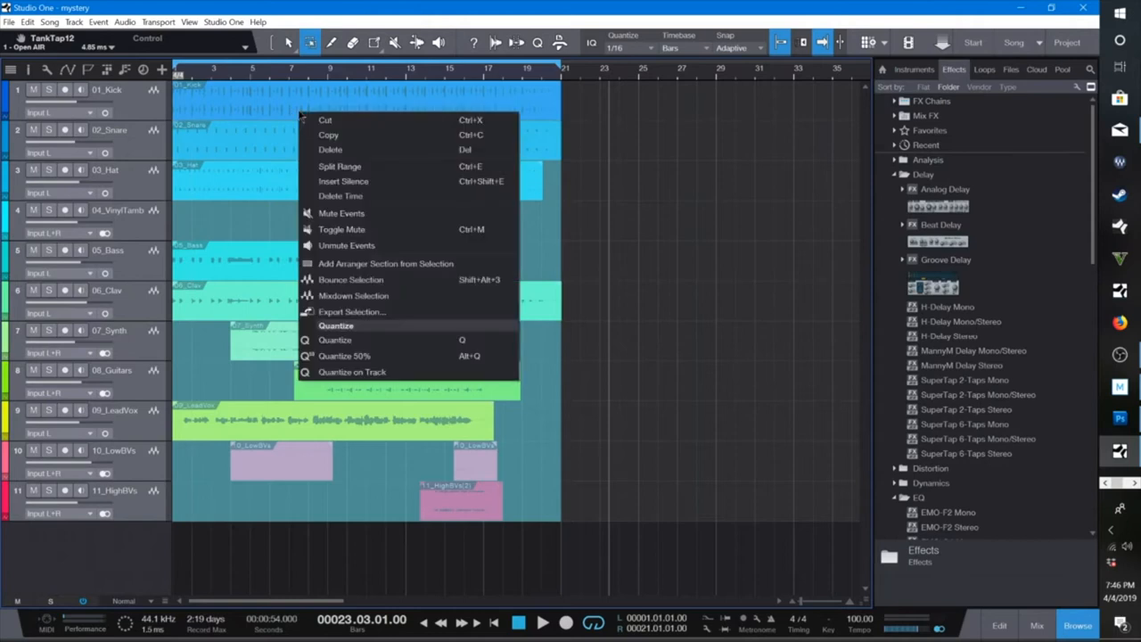
mouse_move(349, 278)
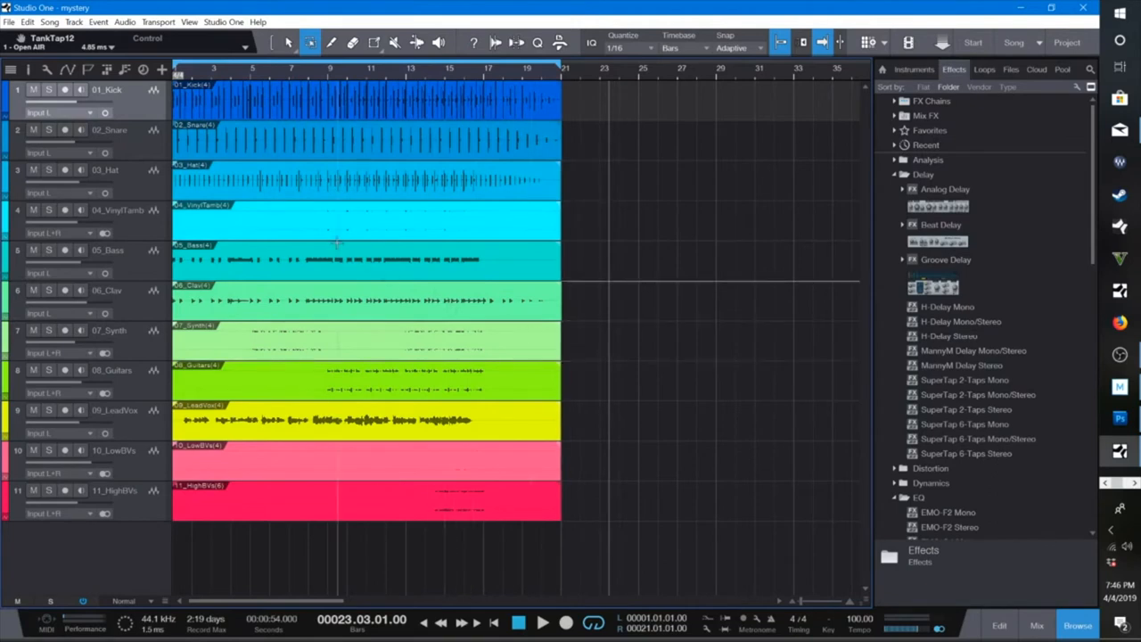
left_click(29, 22)
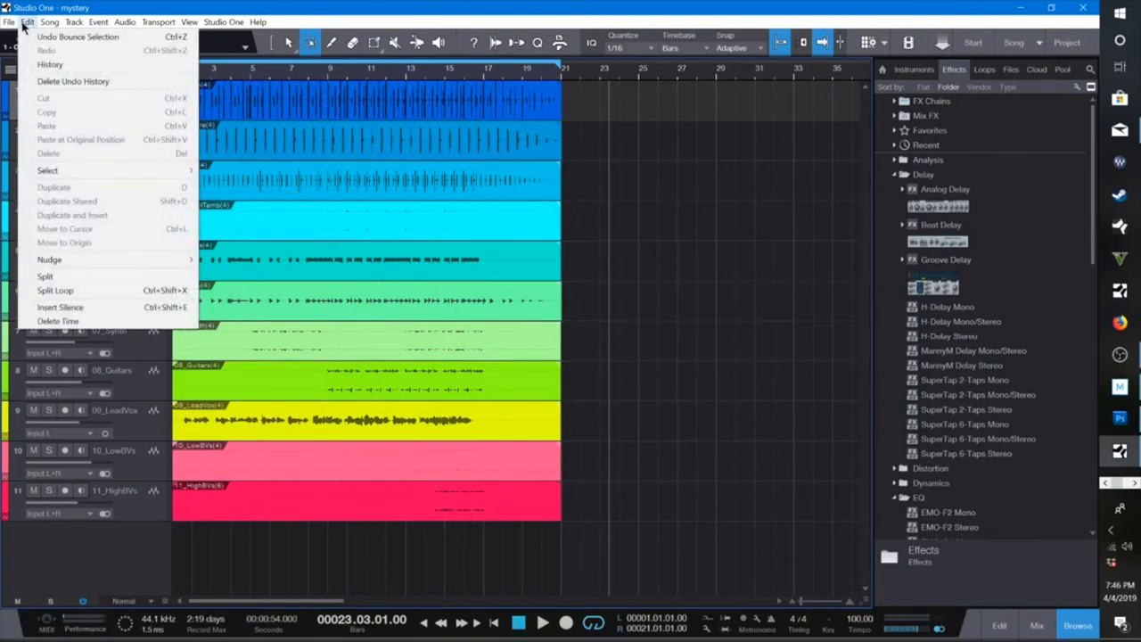
left_click(50, 21)
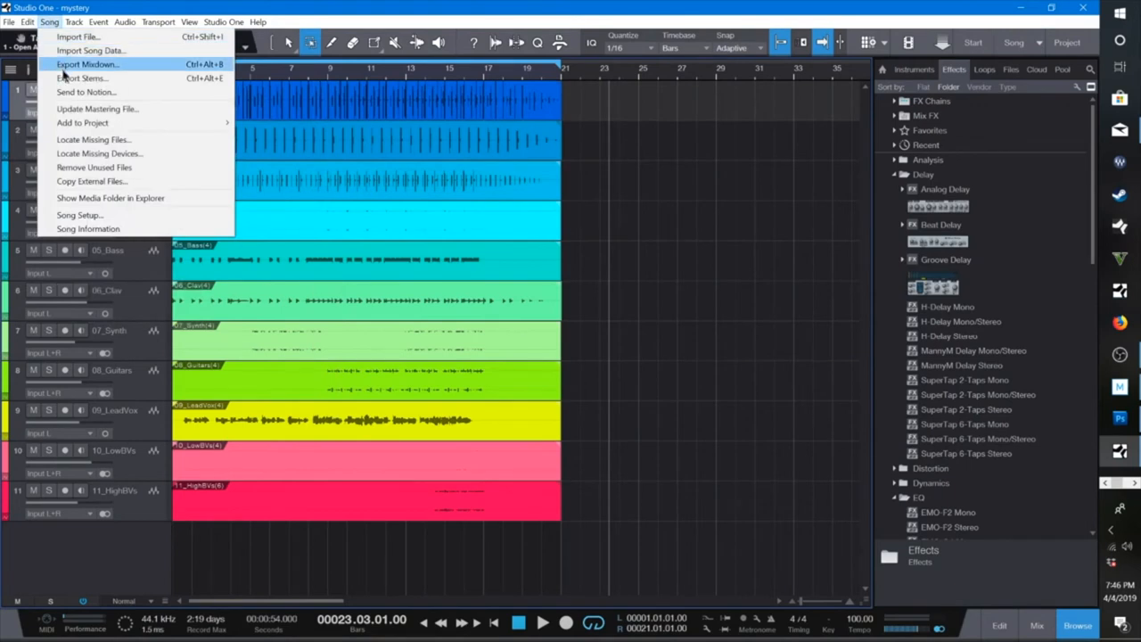
Bring up Export Stems with all eleven tracks checked as WAV
left_click(82, 79)
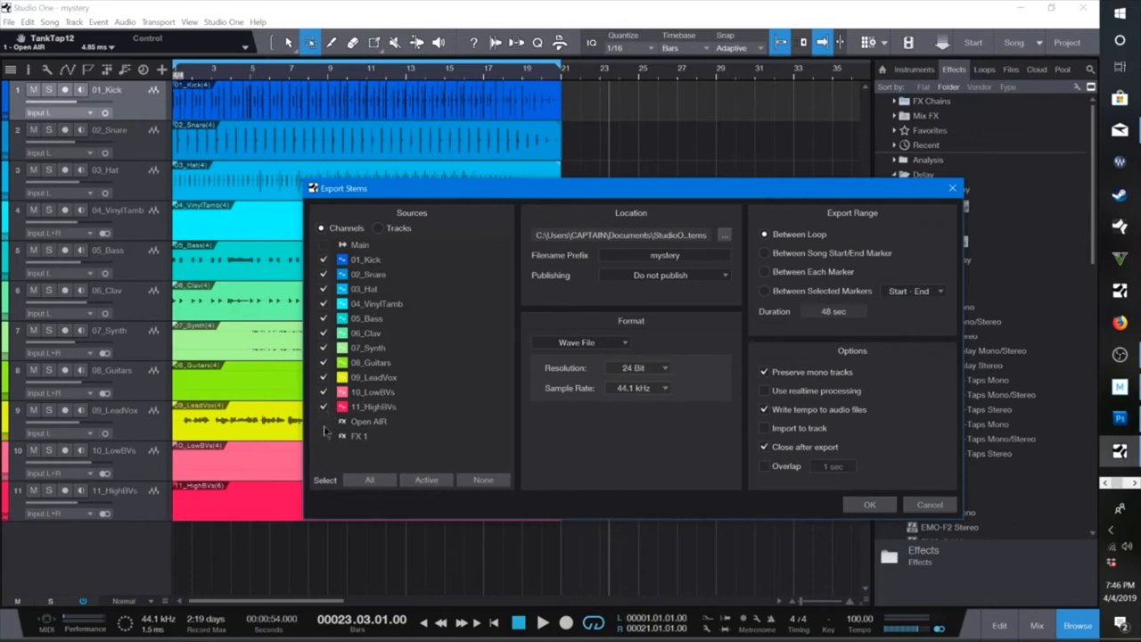
mouse_move(324, 433)
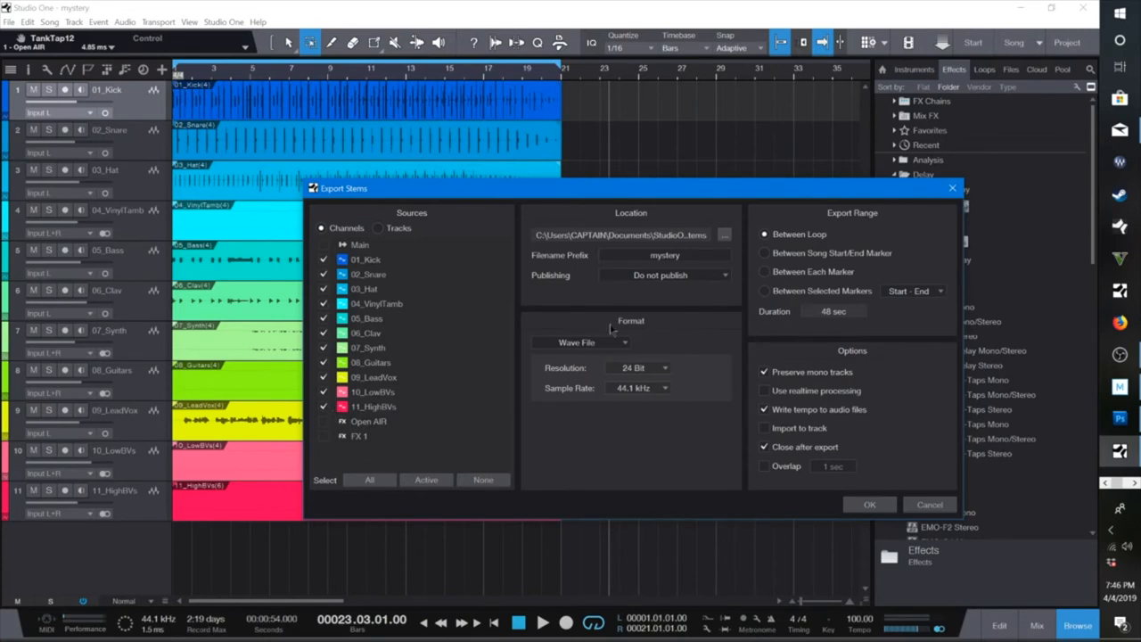
mouse_move(360, 442)
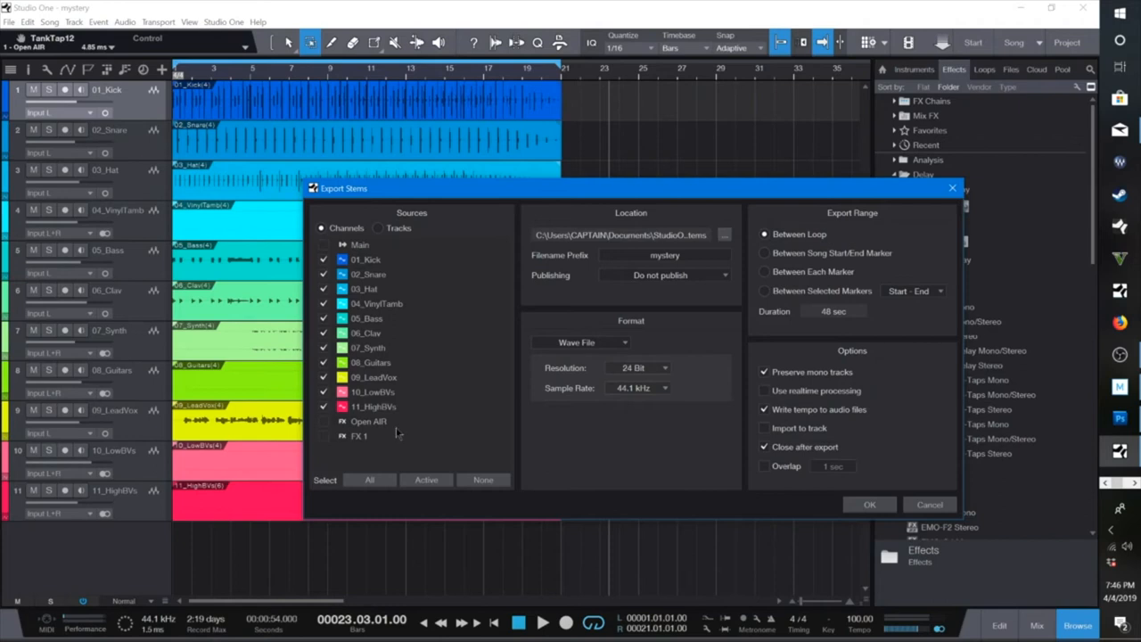
mouse_move(349, 463)
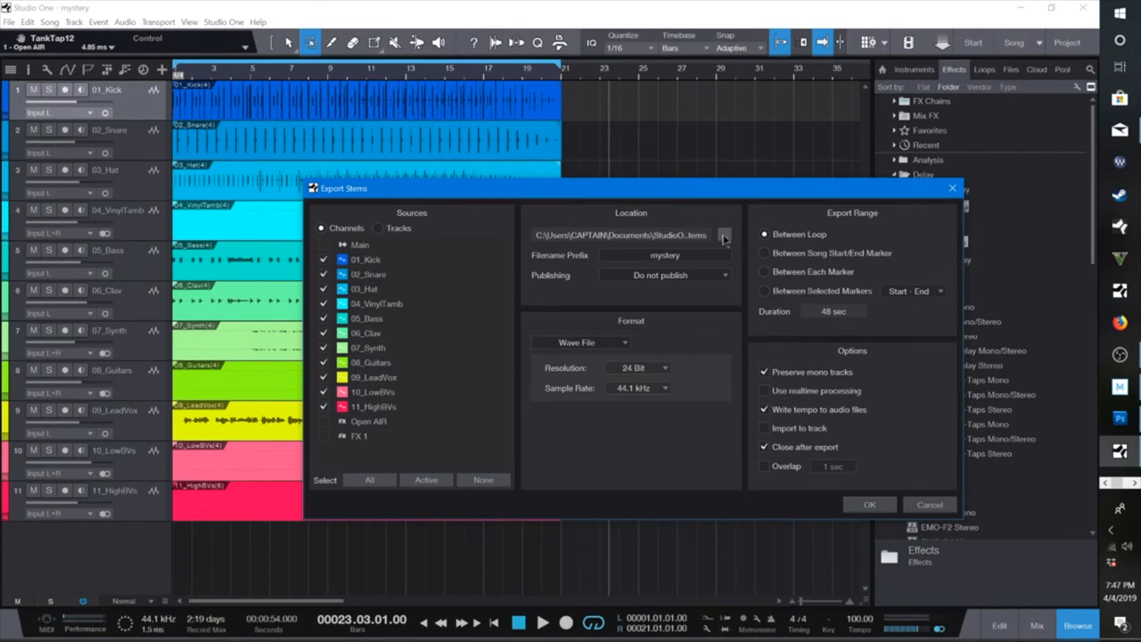
Create a new 'Stems Bra' folder on the Desktop from the export location browser
left_click(724, 235)
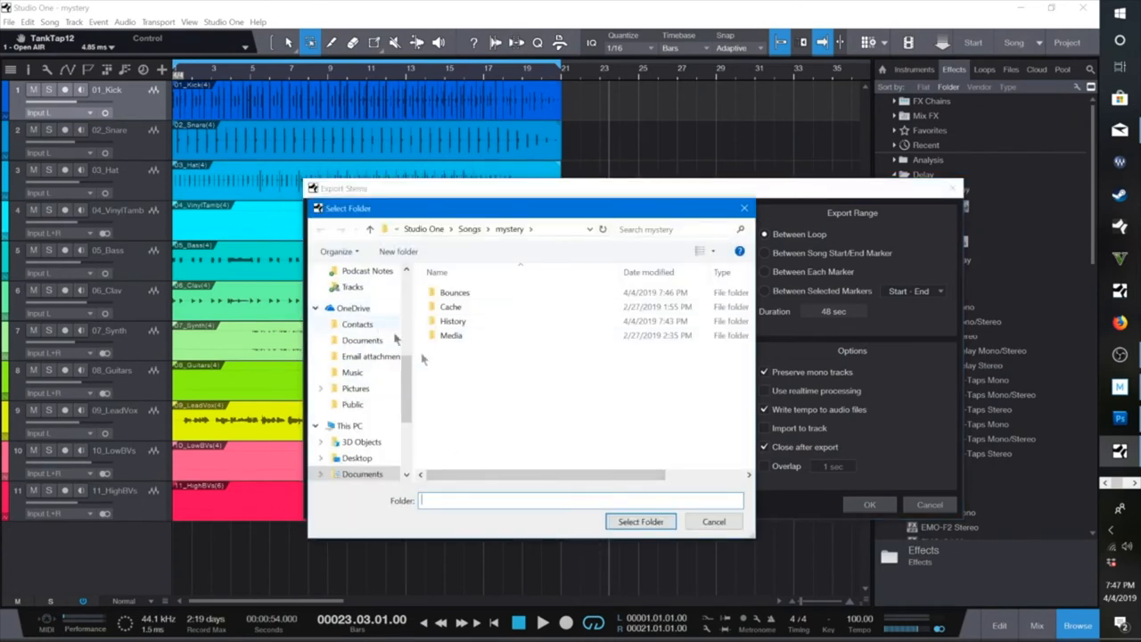
left_click(356, 456)
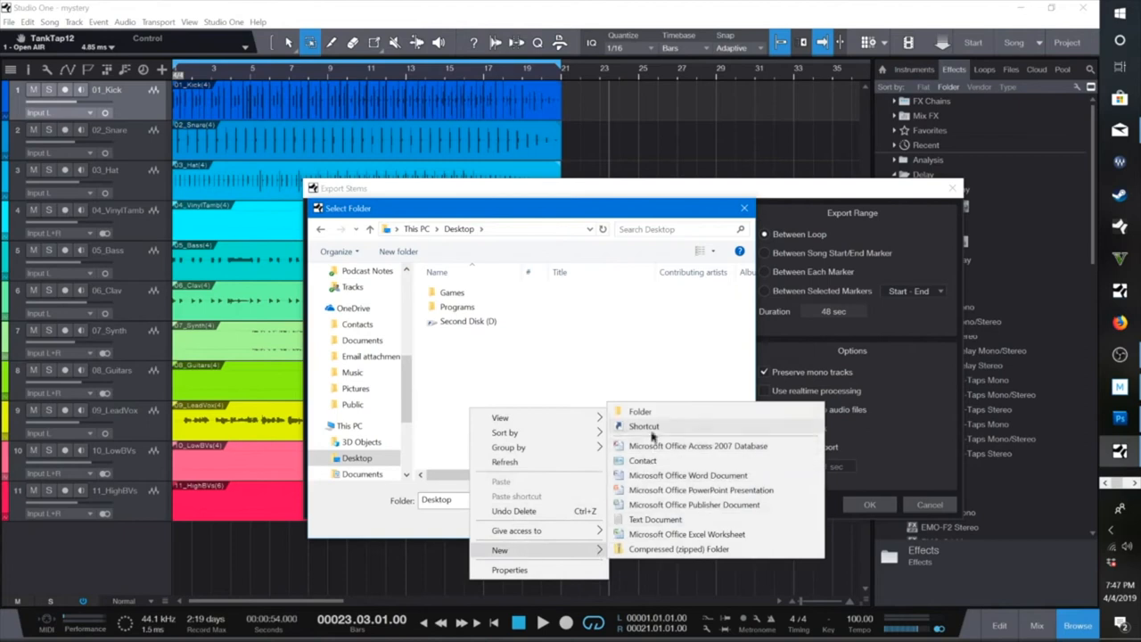
left_click(640, 410)
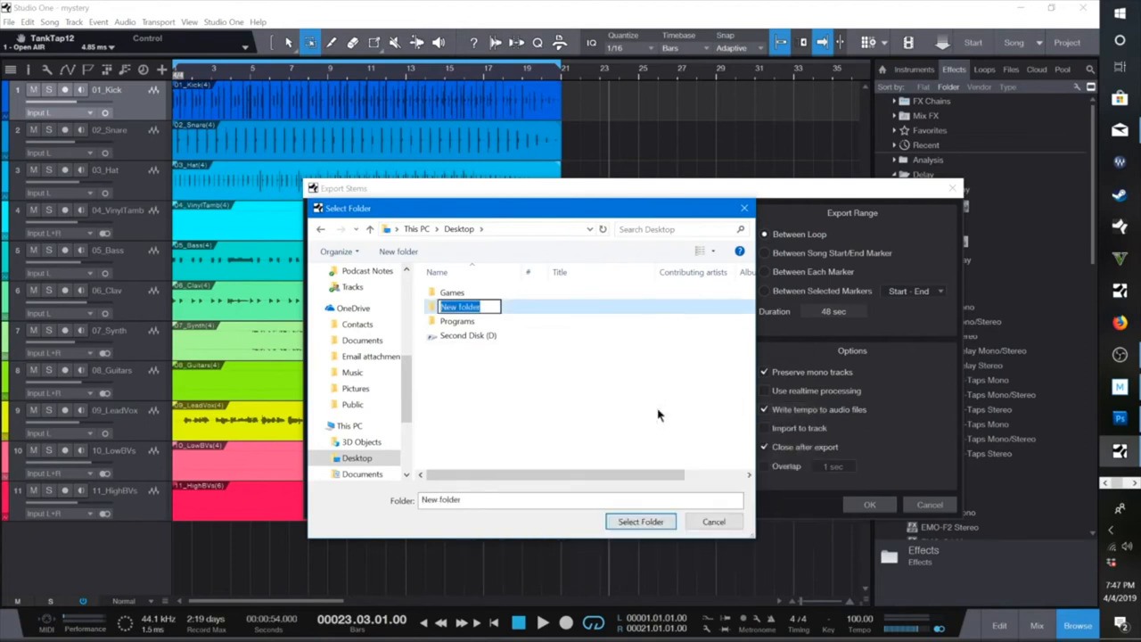
type("S")
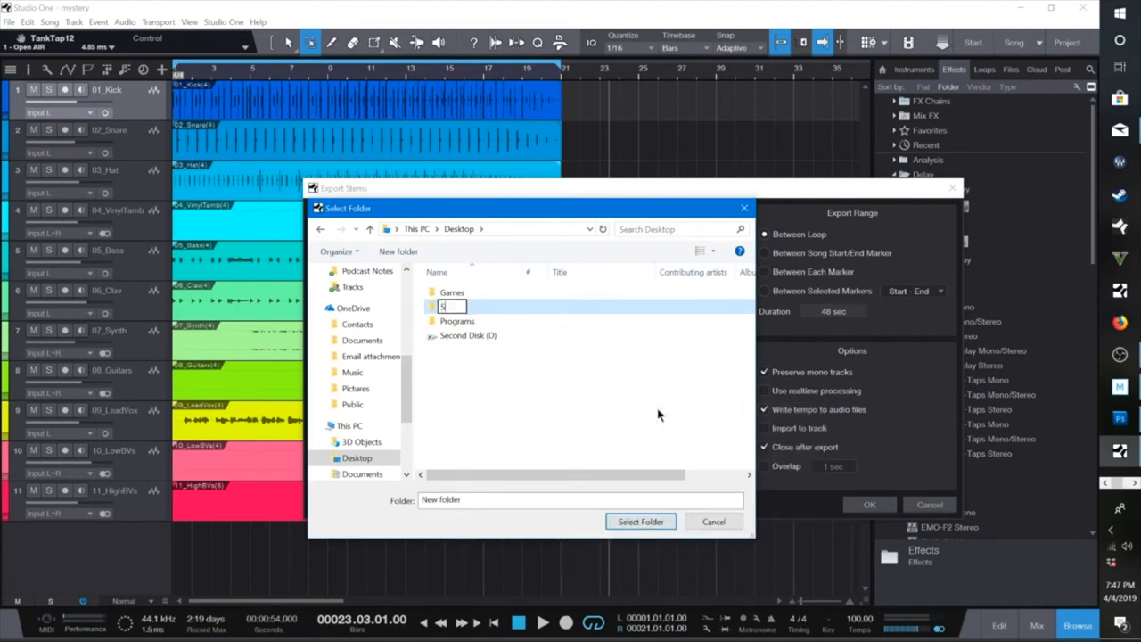
type("tems Bra")
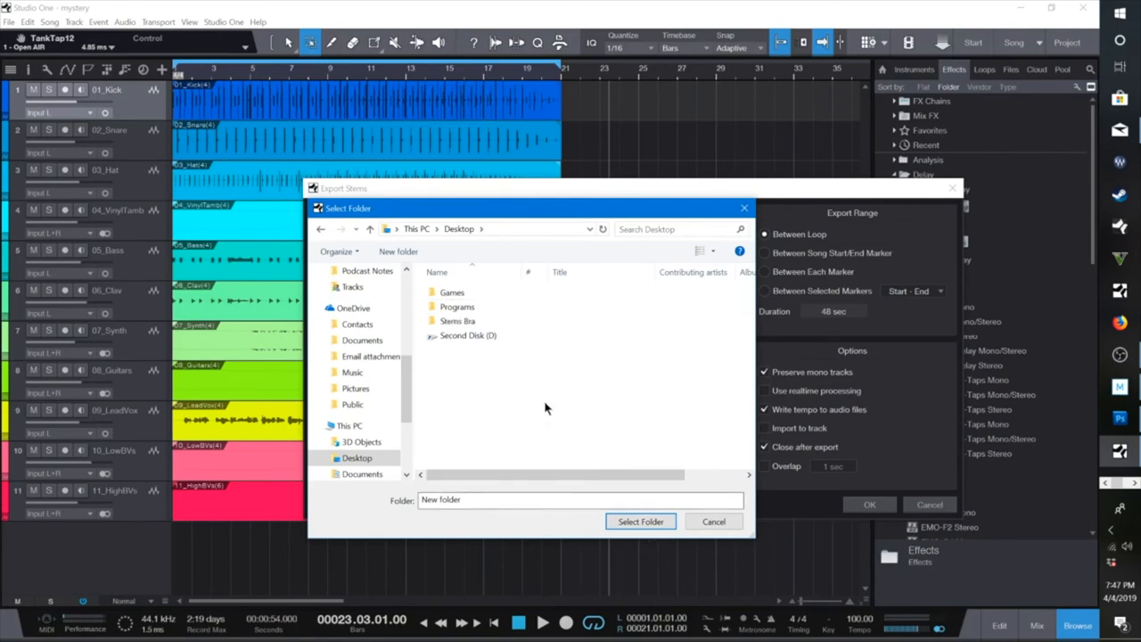
Choose the Stems Bra folder as the stem export destination
left_click(456, 321)
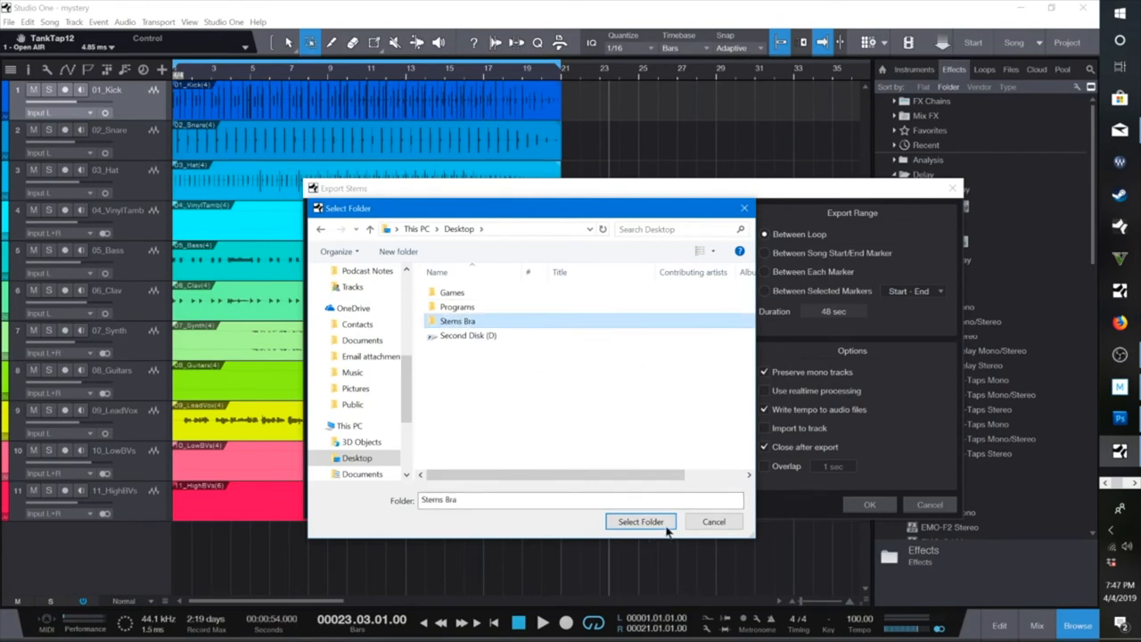
left_click(640, 520)
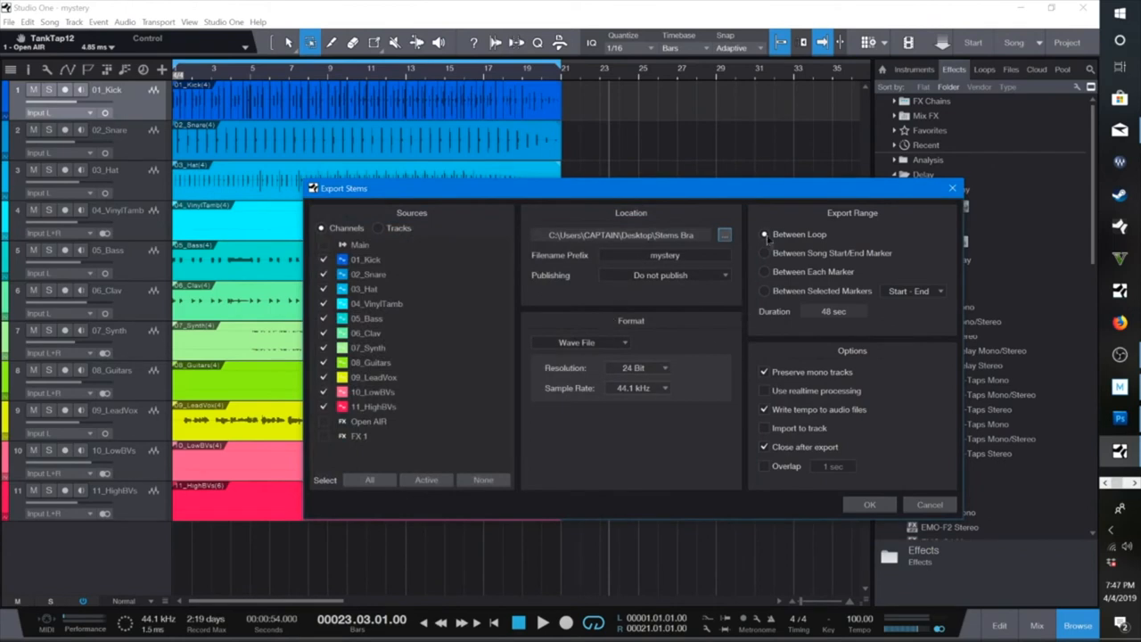
mouse_move(811, 242)
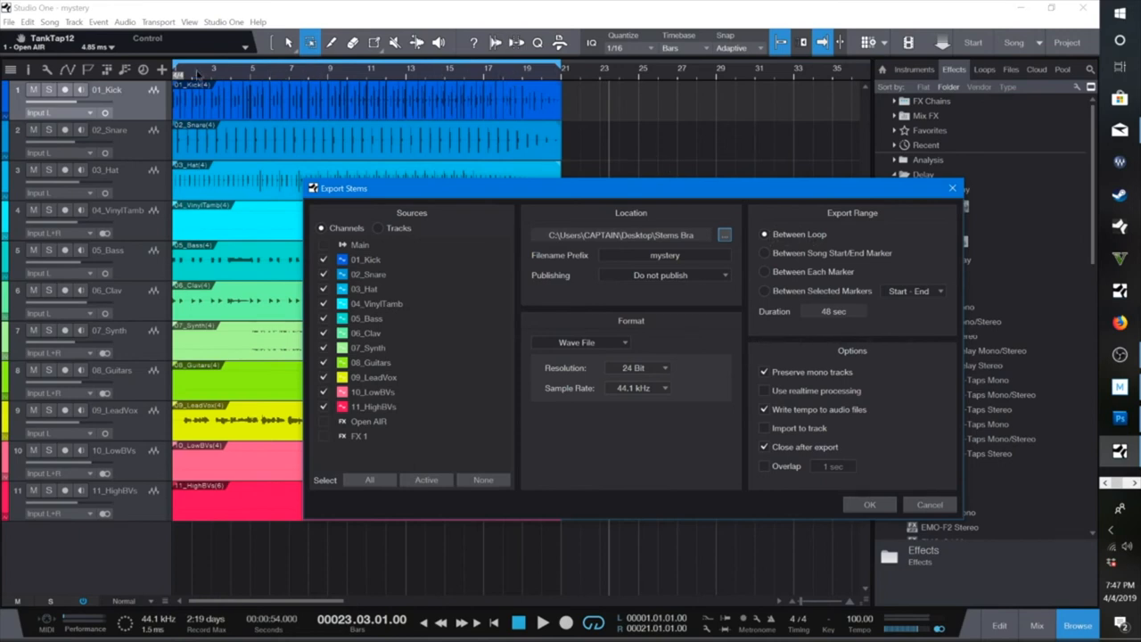
mouse_move(526, 75)
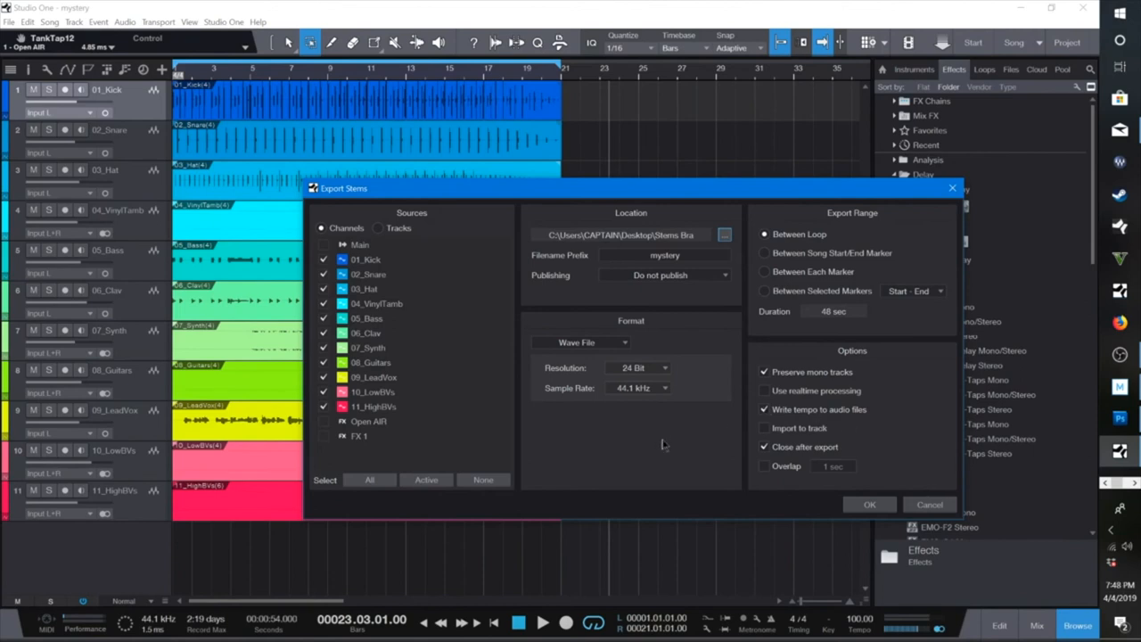
mouse_move(865, 616)
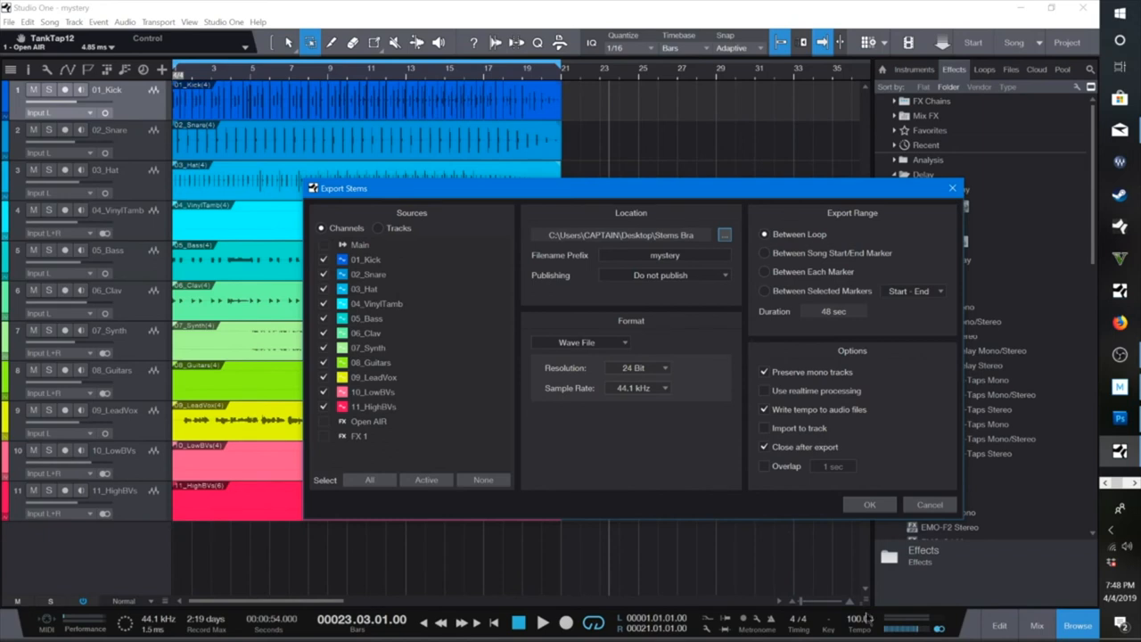
mouse_move(798, 524)
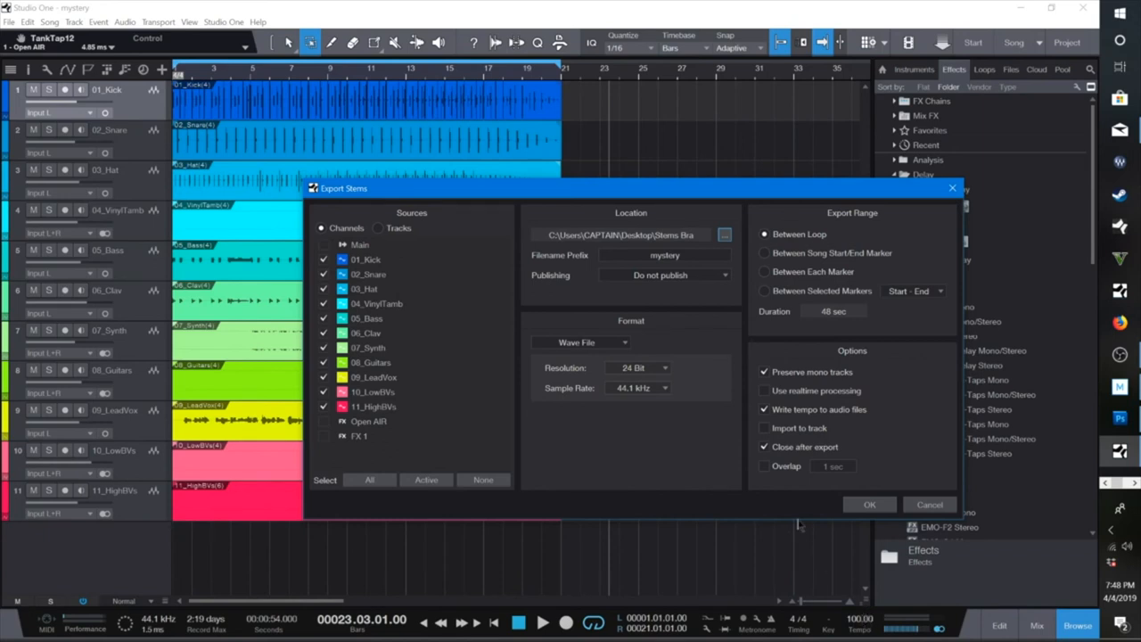
mouse_move(788, 499)
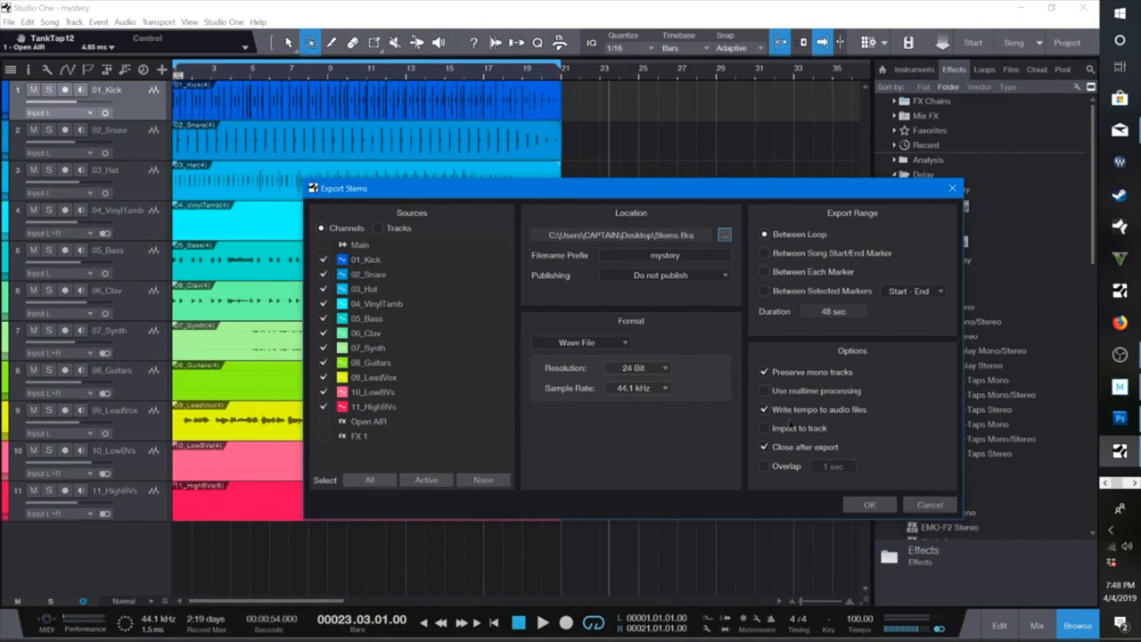
mouse_move(913, 466)
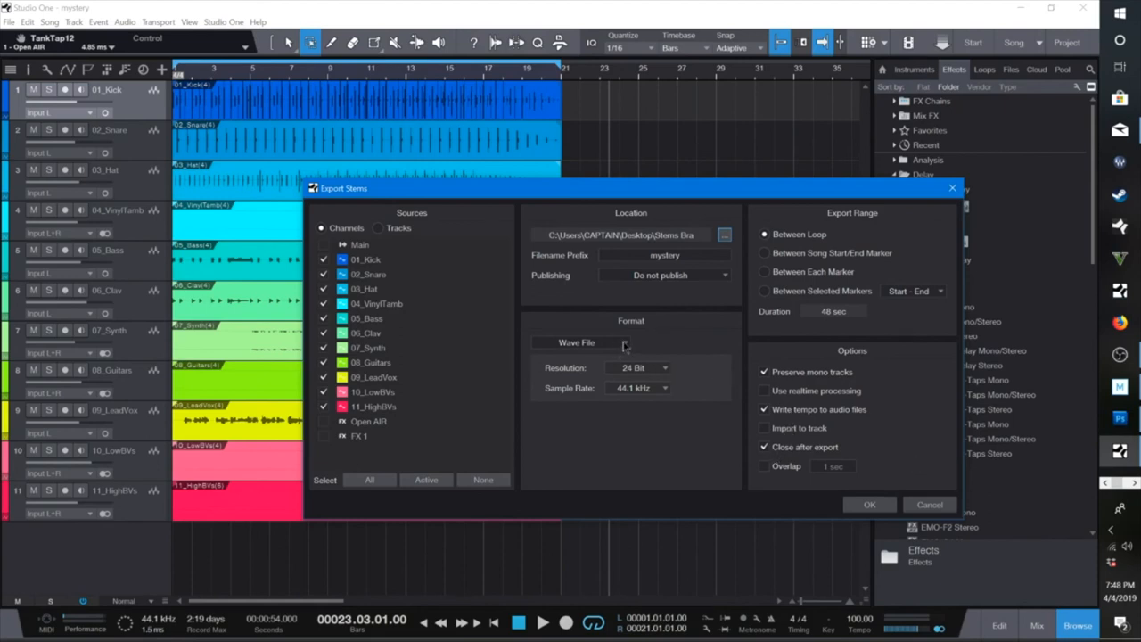
Keep Wave File at 24 Bit, 44.1 kHz and run the stem export
left_click(577, 342)
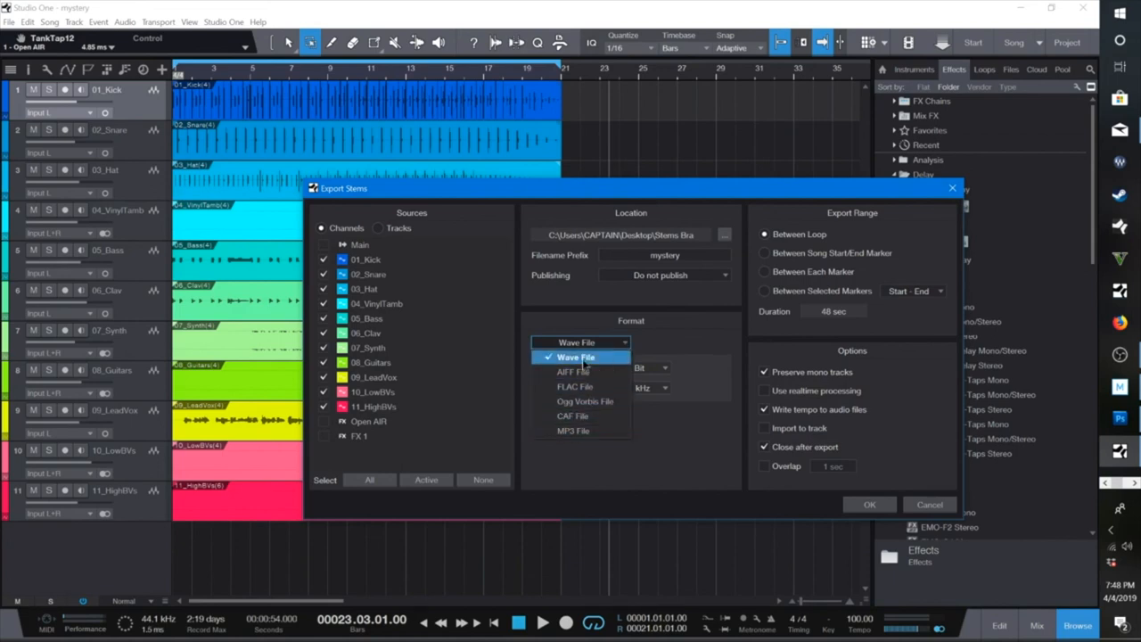
left_click(577, 357)
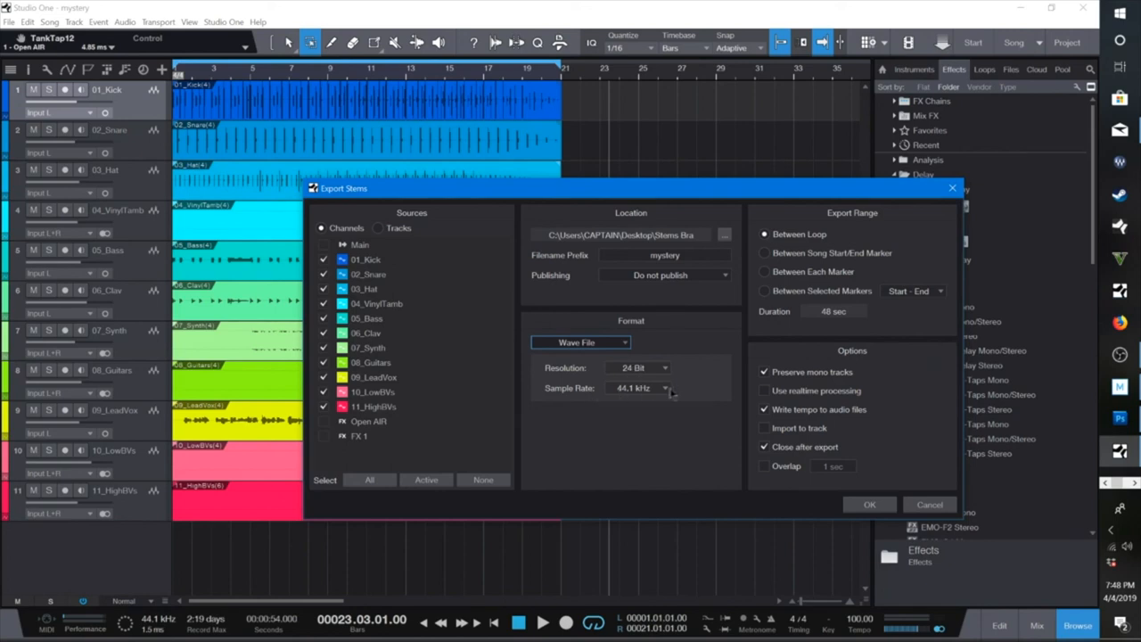
mouse_move(659, 402)
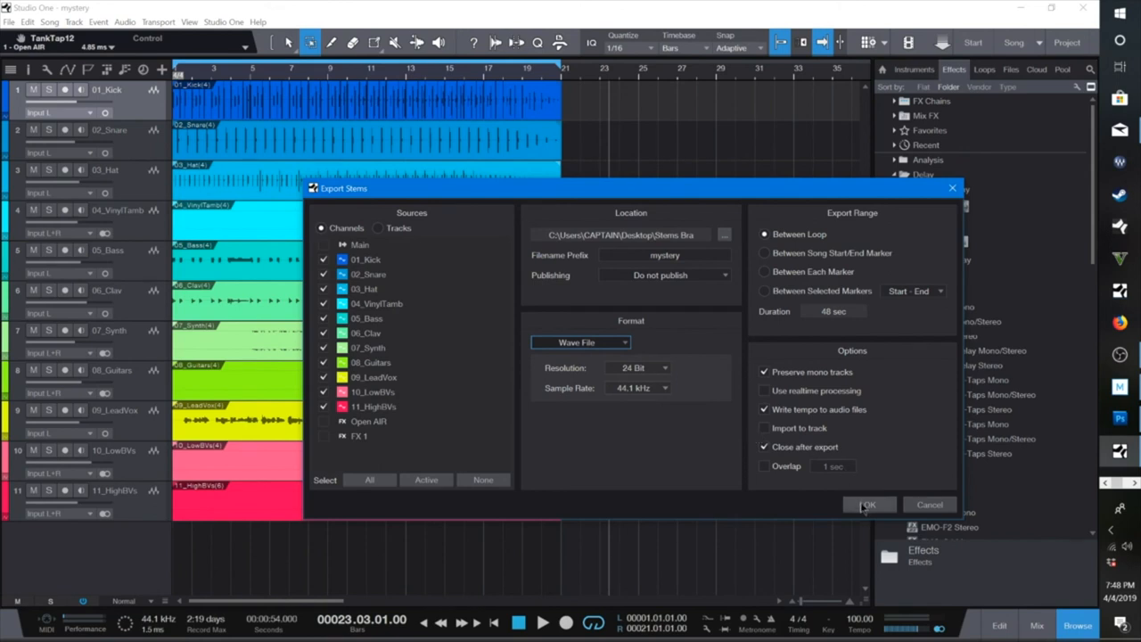
left_click(868, 504)
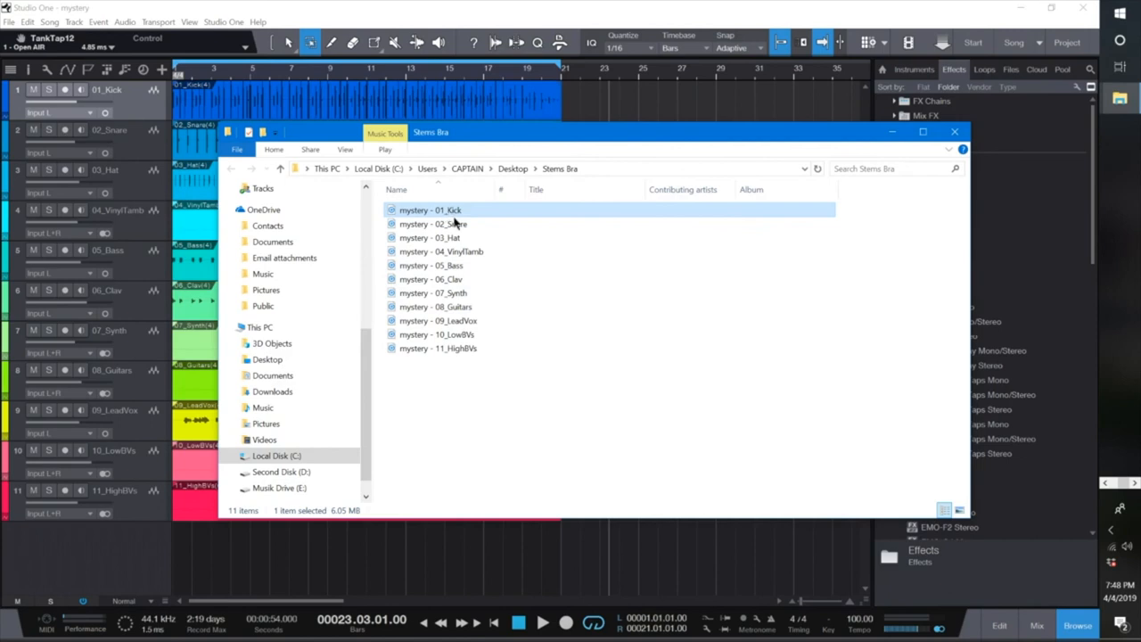
View the eleven exported stems, 01_Kick through 11_HighBVs, in the Stems Bra folder
left_click(437, 347)
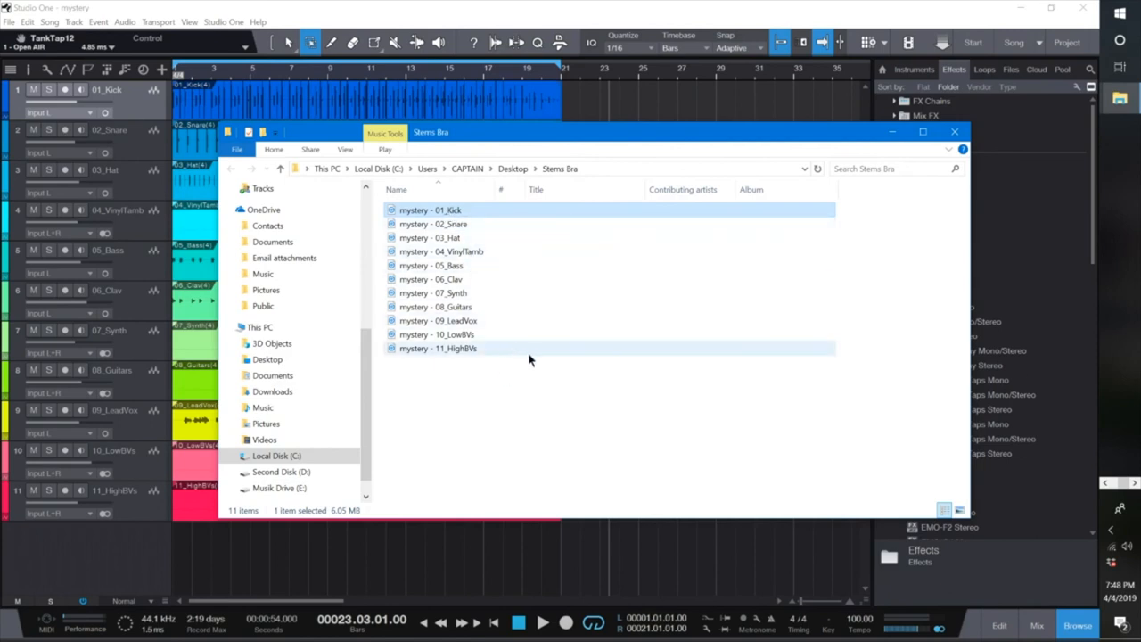